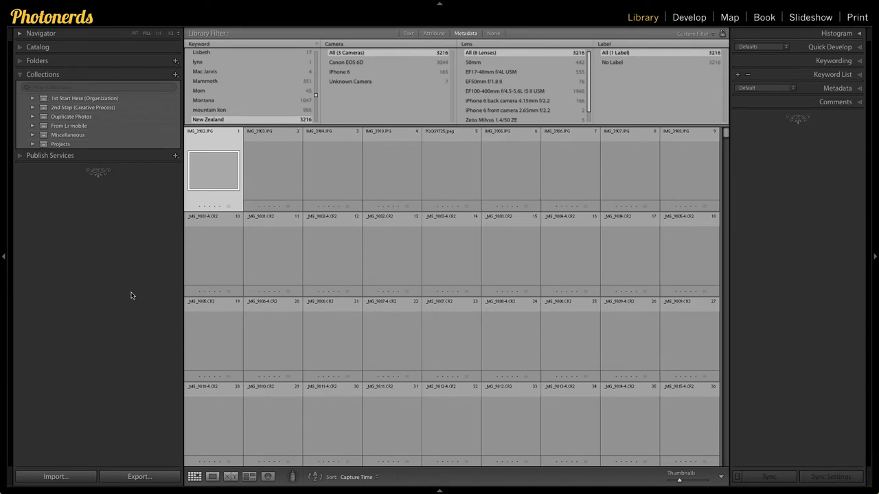
pyautogui.moveTo(157, 93)
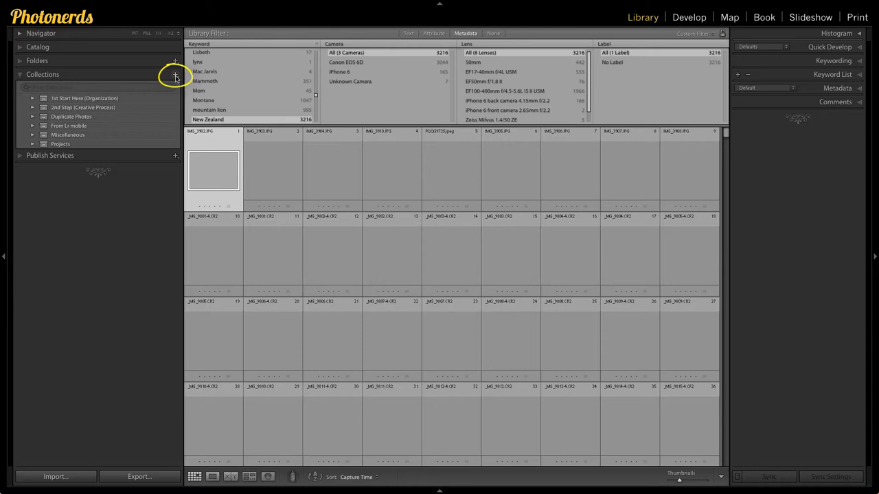
# Step: Show the Collections panel's menu for creating a collection, smart collection or collection set
pyautogui.click(175, 76)
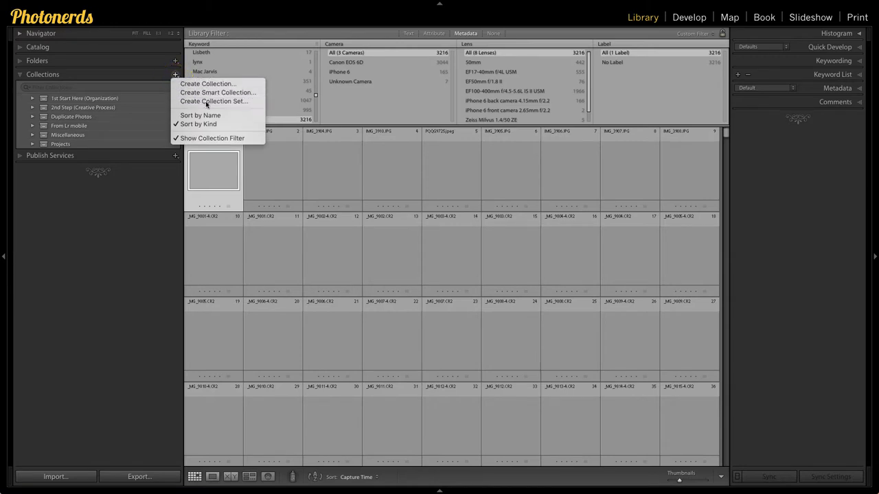
# Step: Create a new collection set nested inside the existing By Size set
pyautogui.click(214, 101)
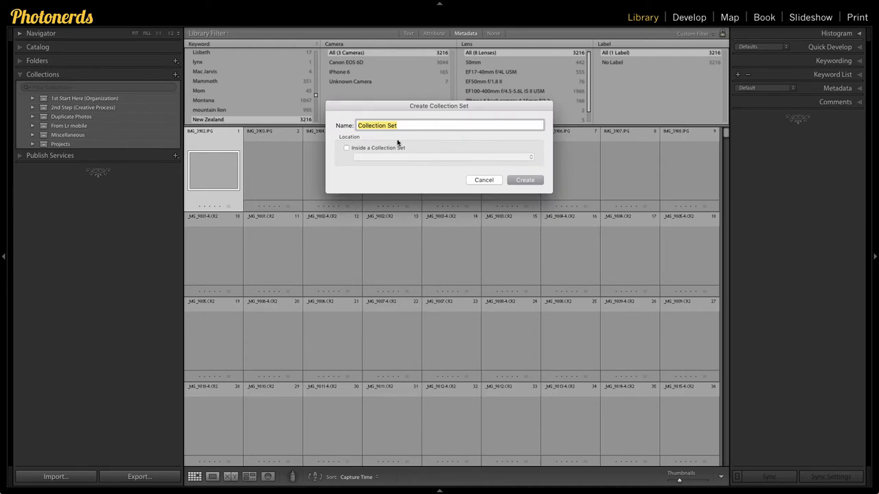
pyautogui.moveTo(388, 150)
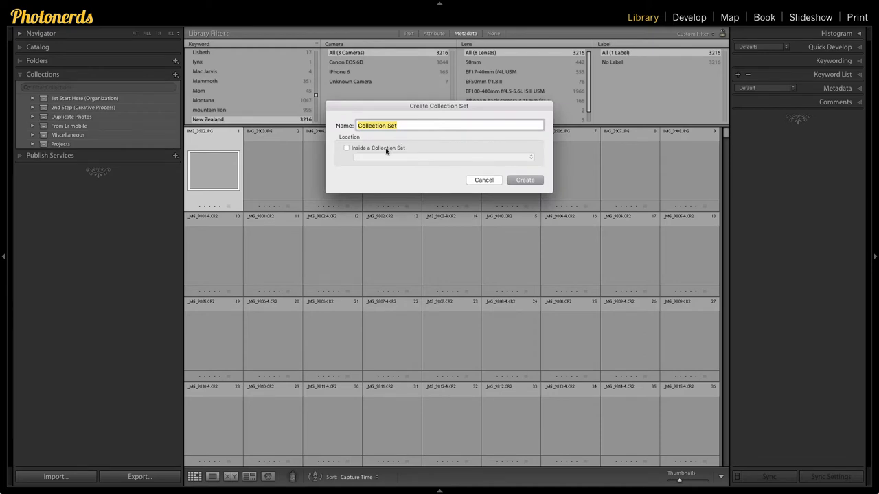
pyautogui.click(346, 148)
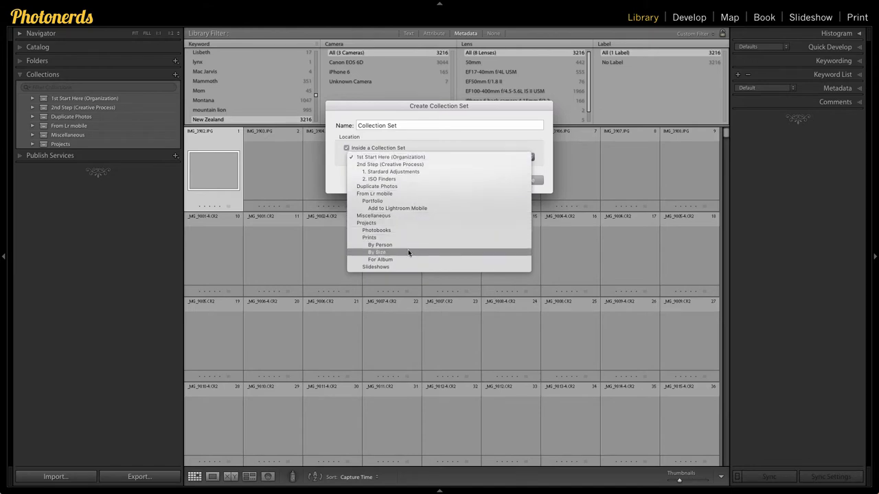
pyautogui.click(378, 252)
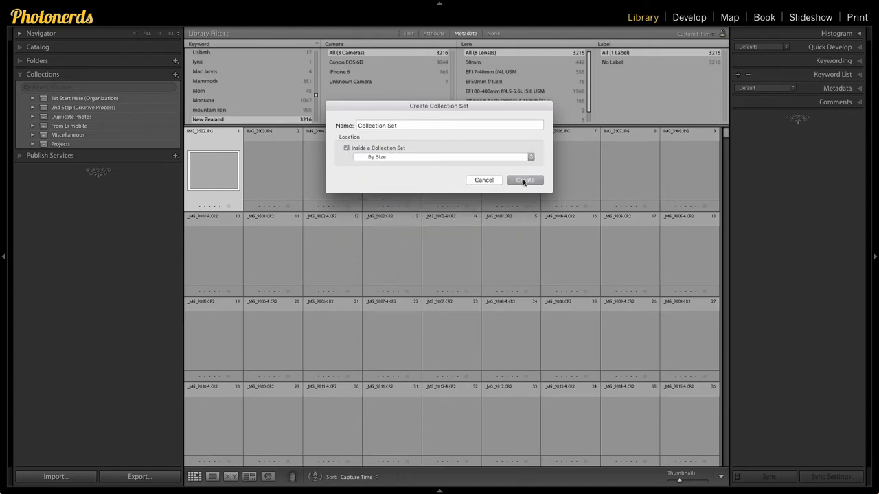
pyautogui.click(525, 180)
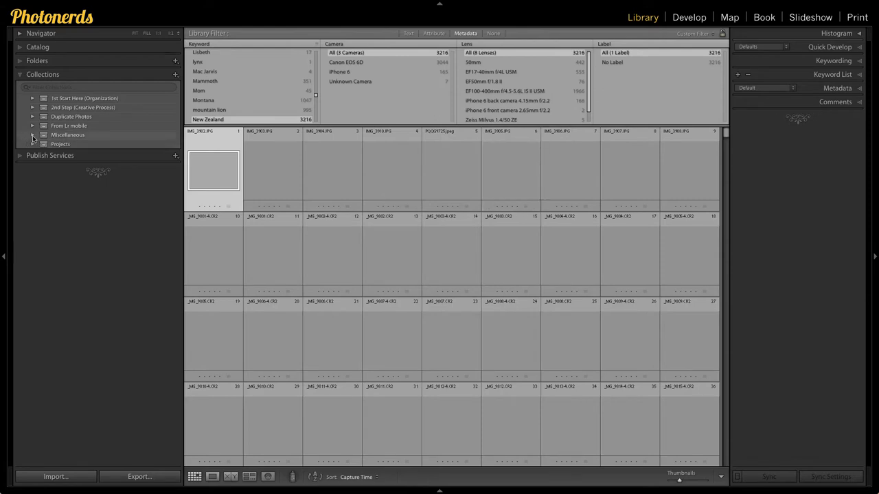
# Step: Expand Miscellaneous and start a new collection from its context menu, located inside Miscellaneous
pyautogui.click(32, 135)
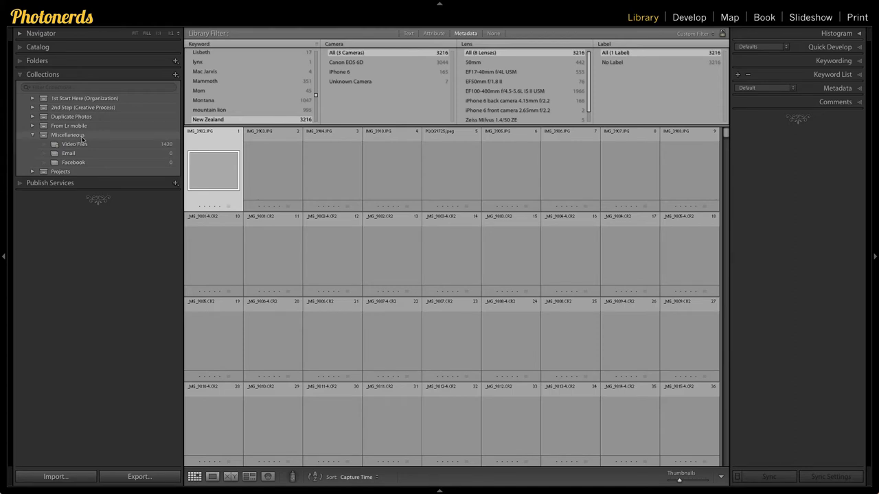
pyautogui.moveTo(90, 138)
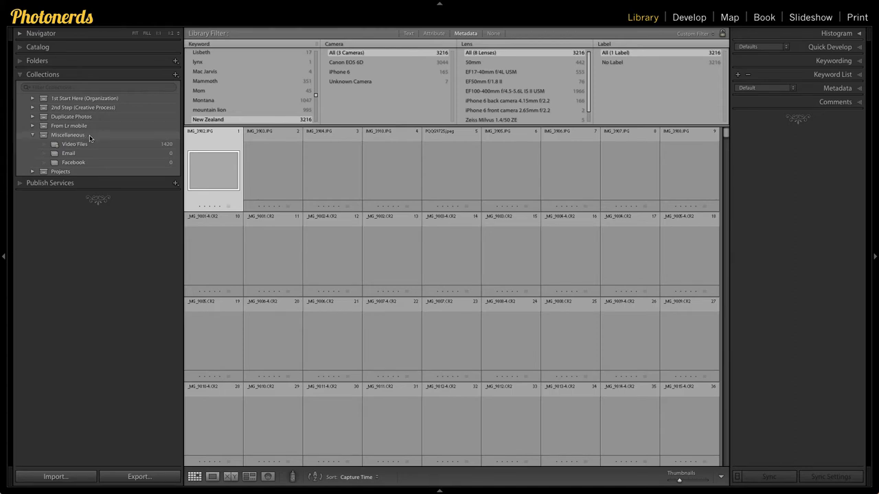
pyautogui.rightClick(67, 135)
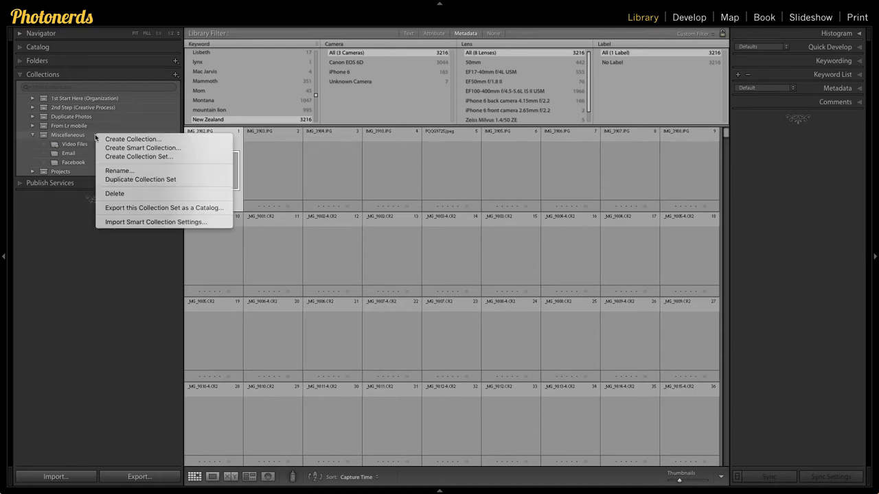
pyautogui.moveTo(133, 139)
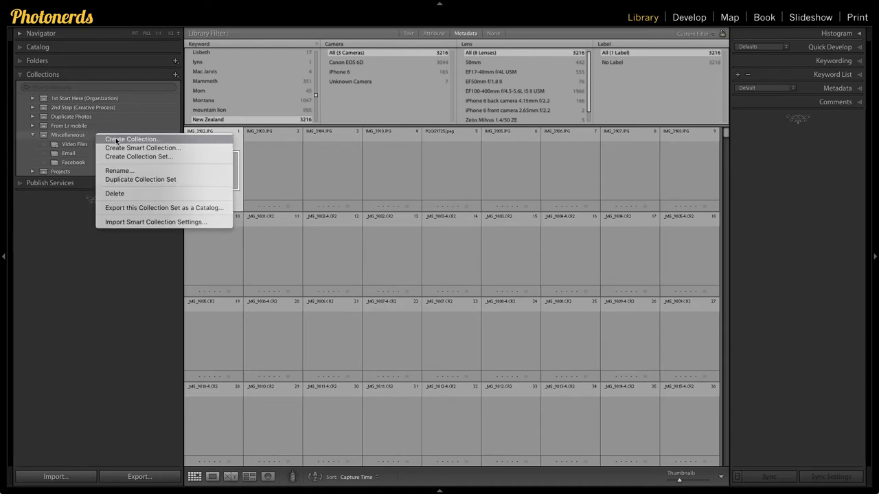
pyautogui.click(132, 140)
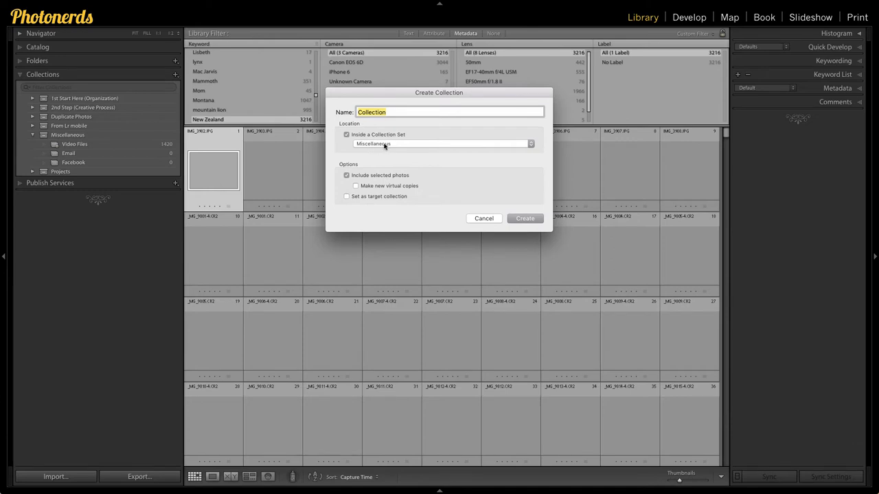
pyautogui.moveTo(504, 211)
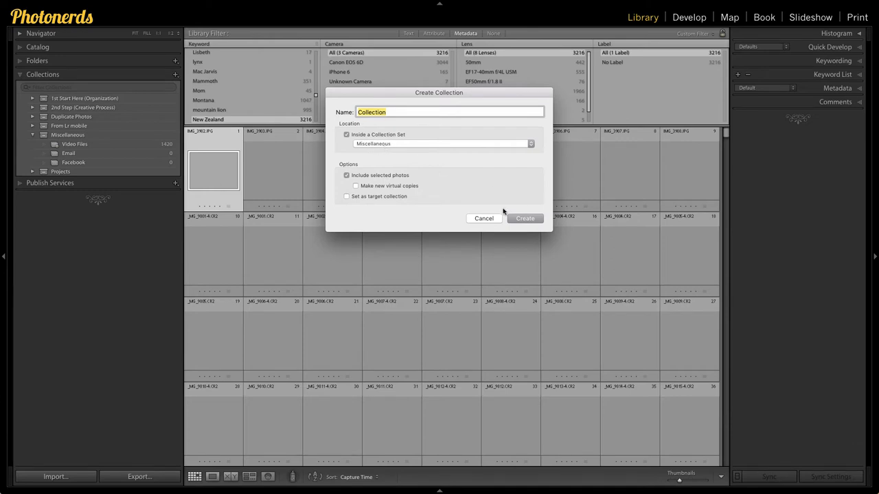